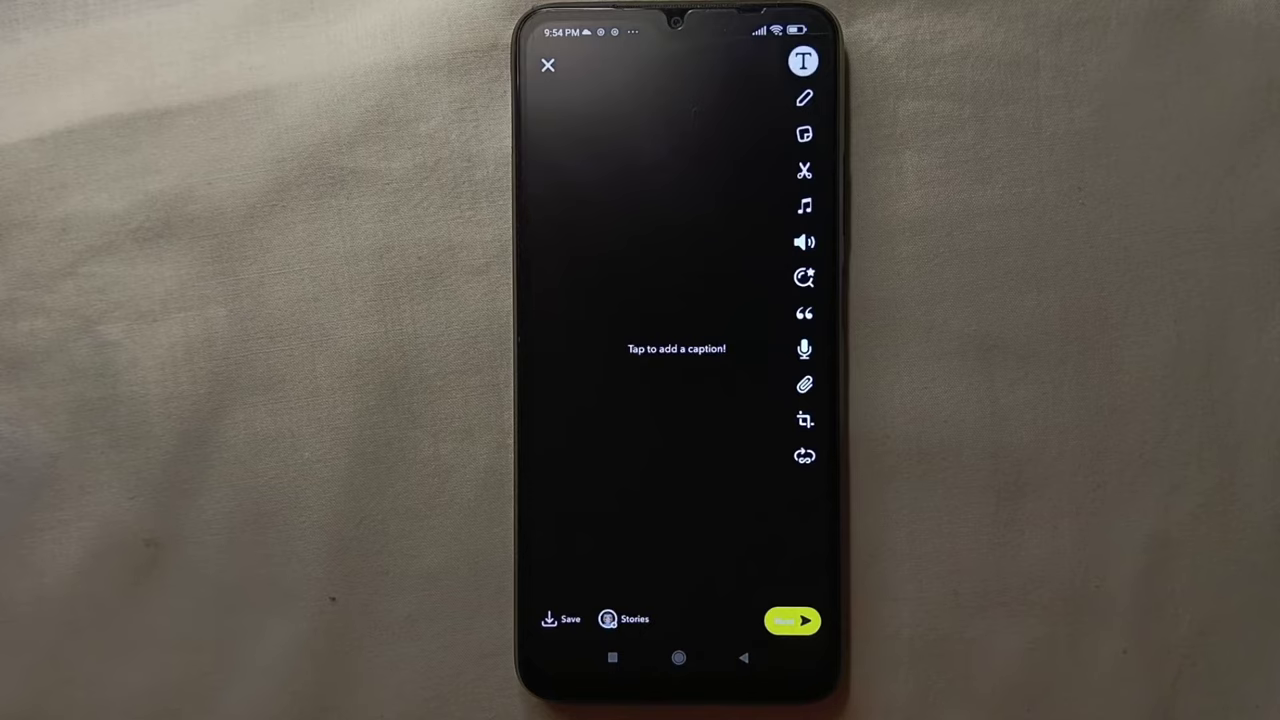
Open the Camera Roll in Memories and select the 13-second sky video.
click(806, 133)
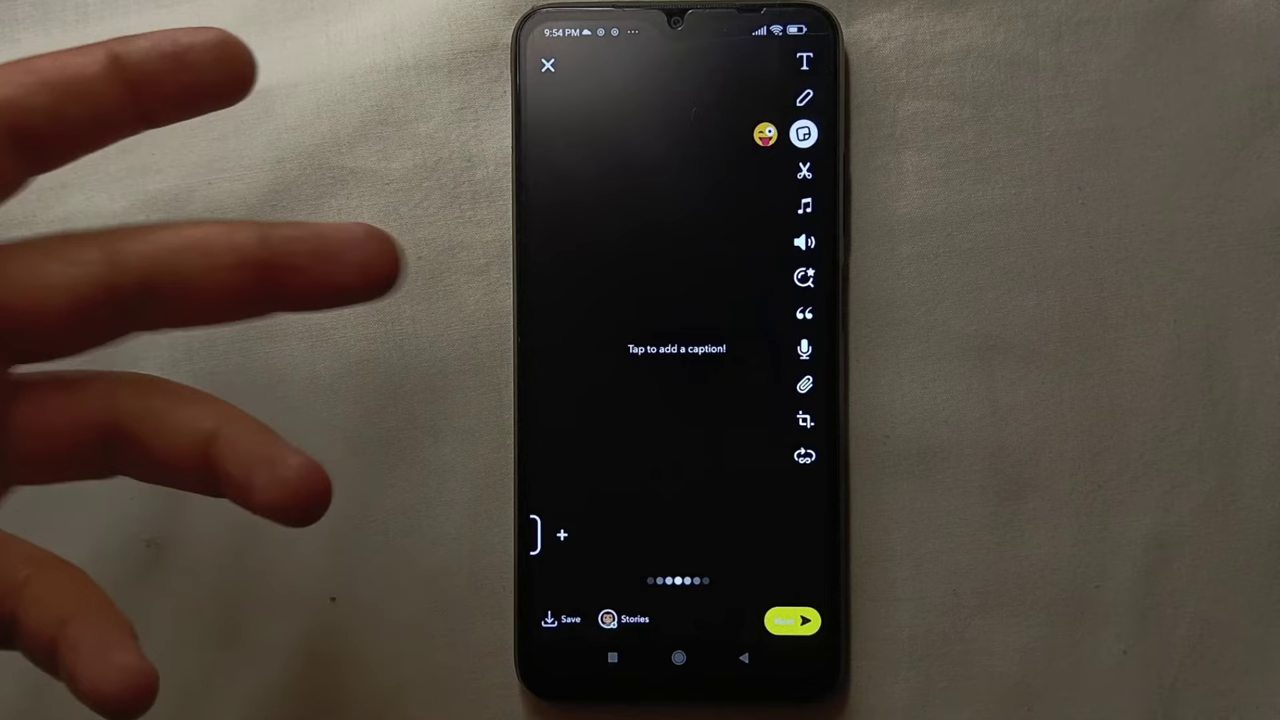
click(806, 97)
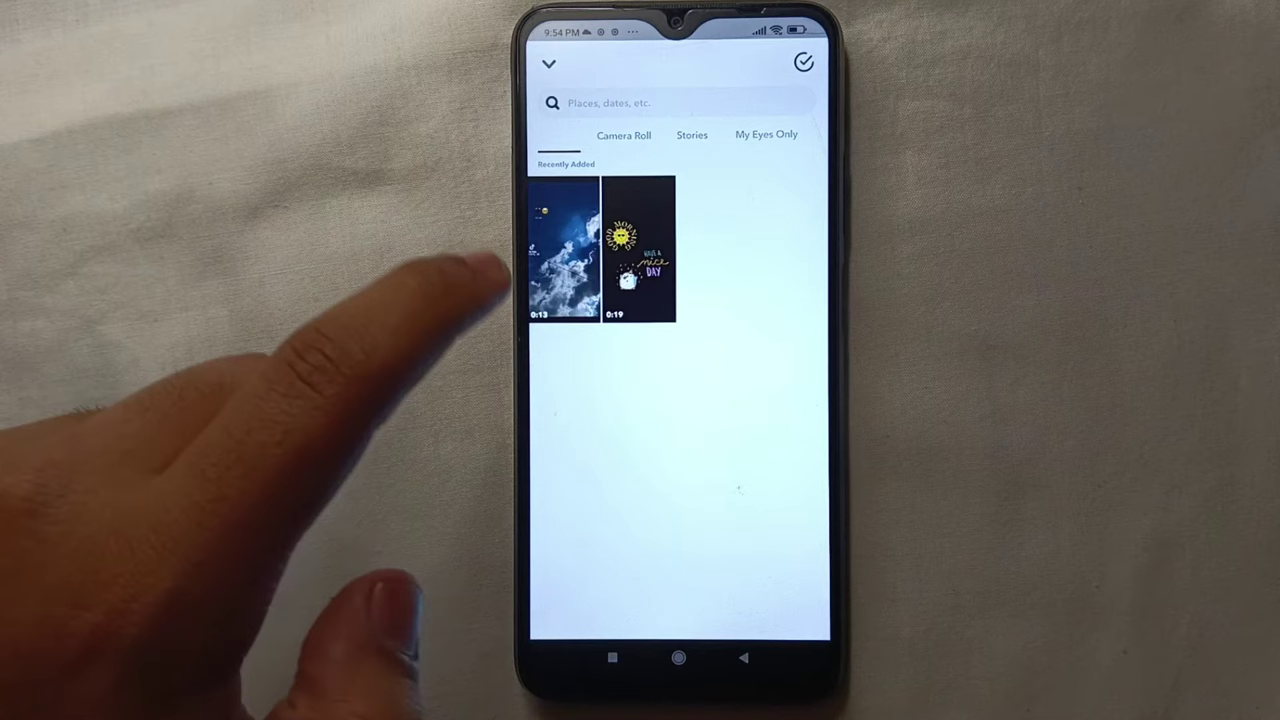
click(566, 250)
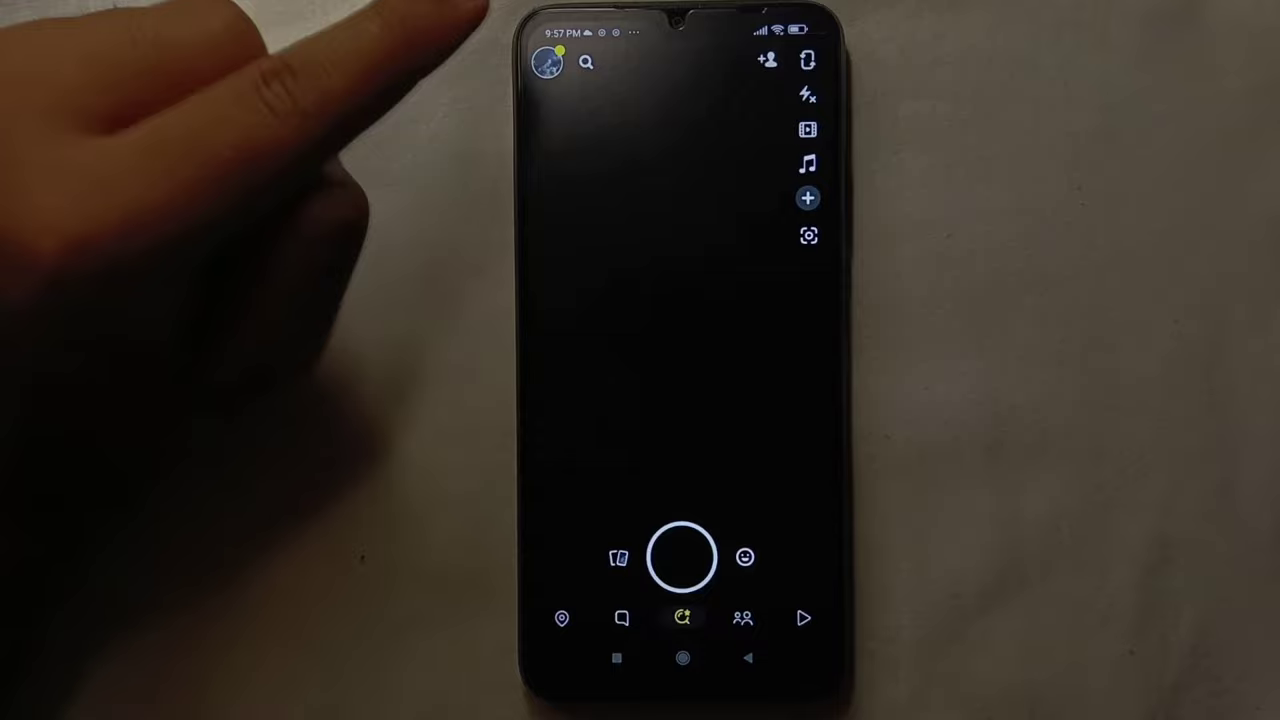
Open the profile page via the Bitmoji avatar at top left.
click(549, 62)
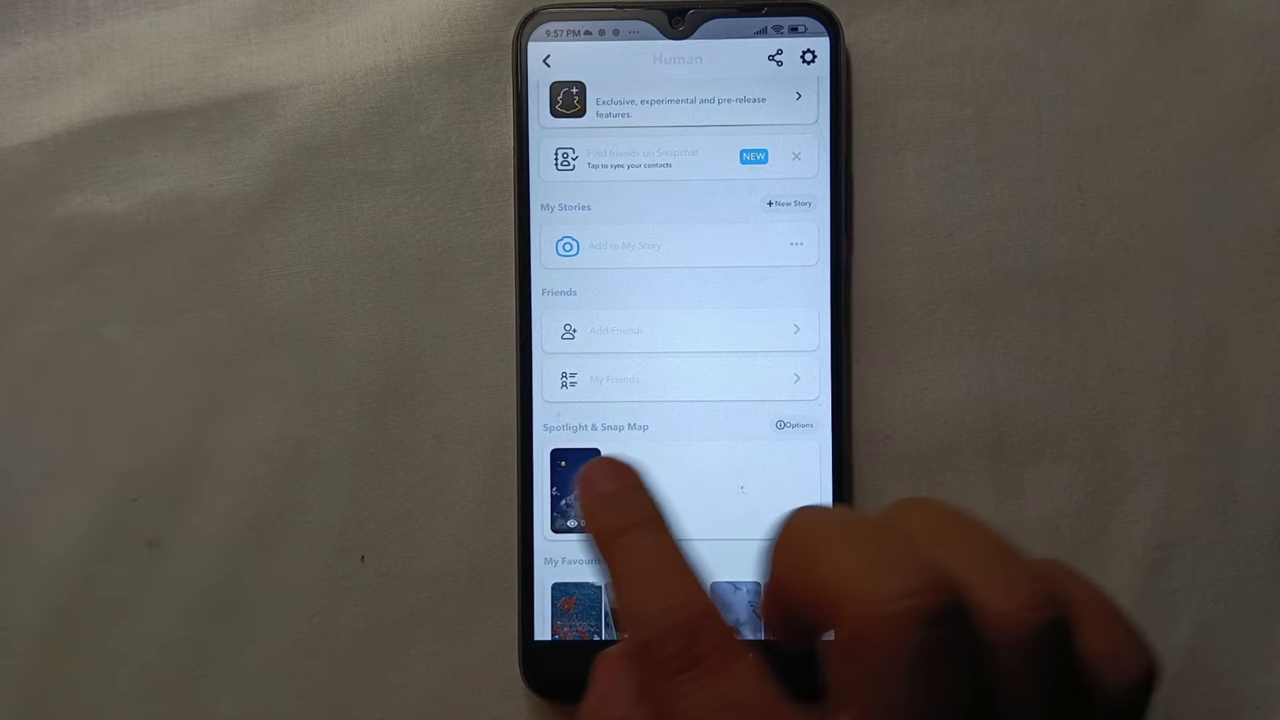
Play the sky video from the profile's Spotlight & Snap Map section.
click(575, 488)
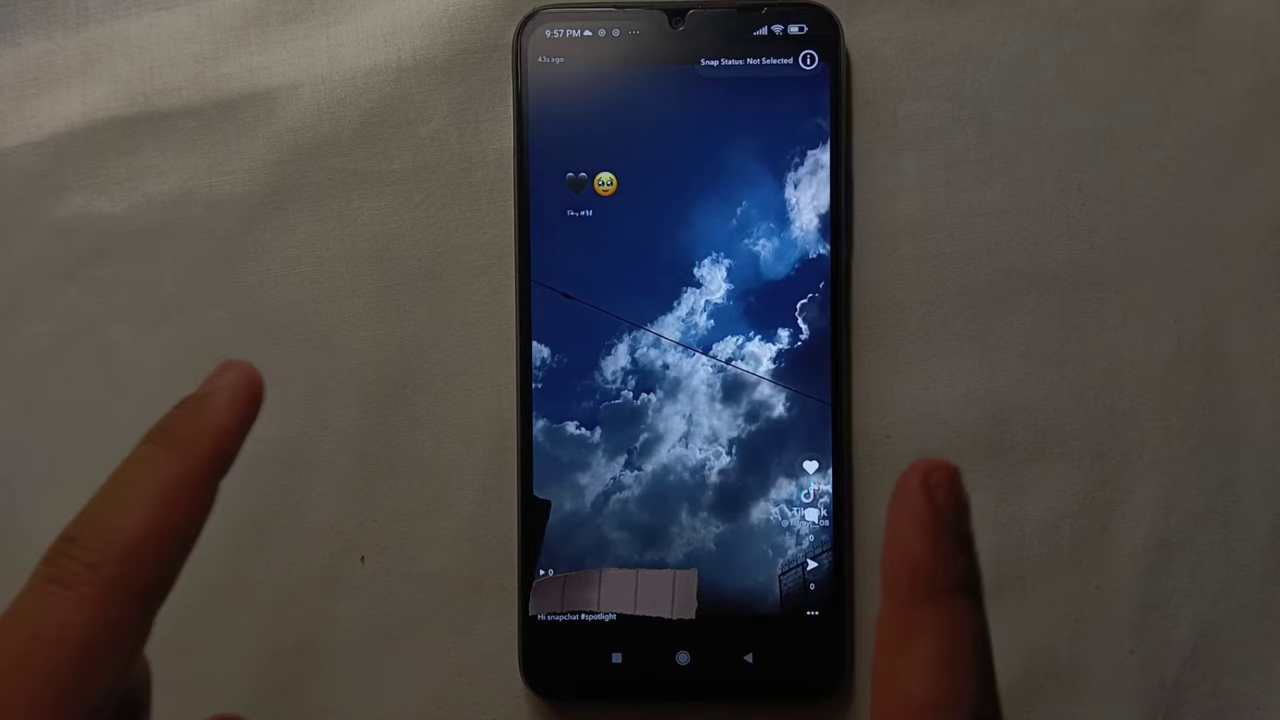